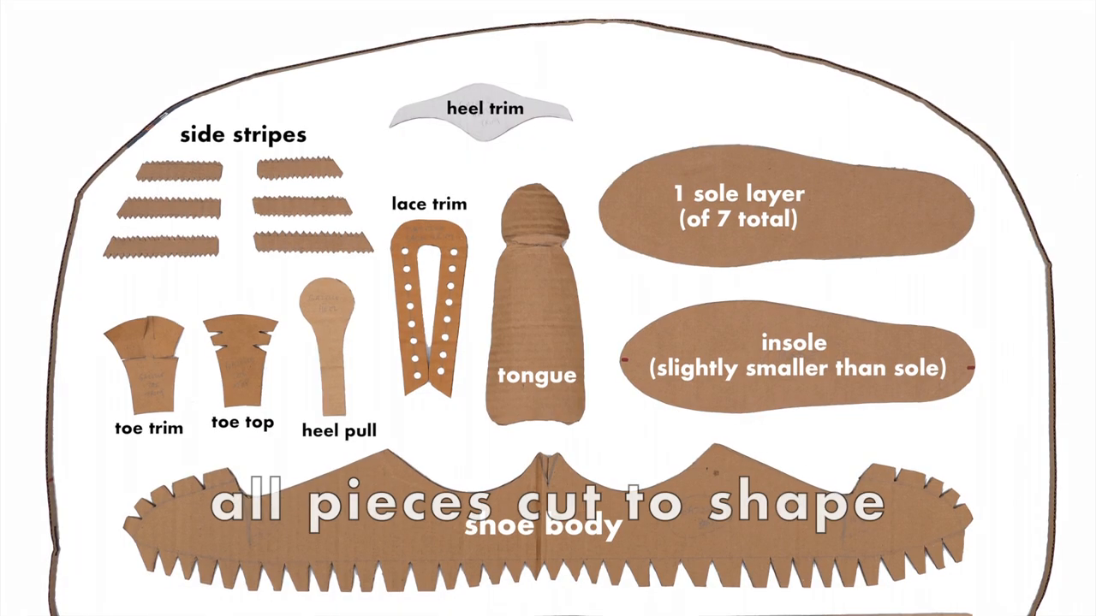
scroll("down", 3)
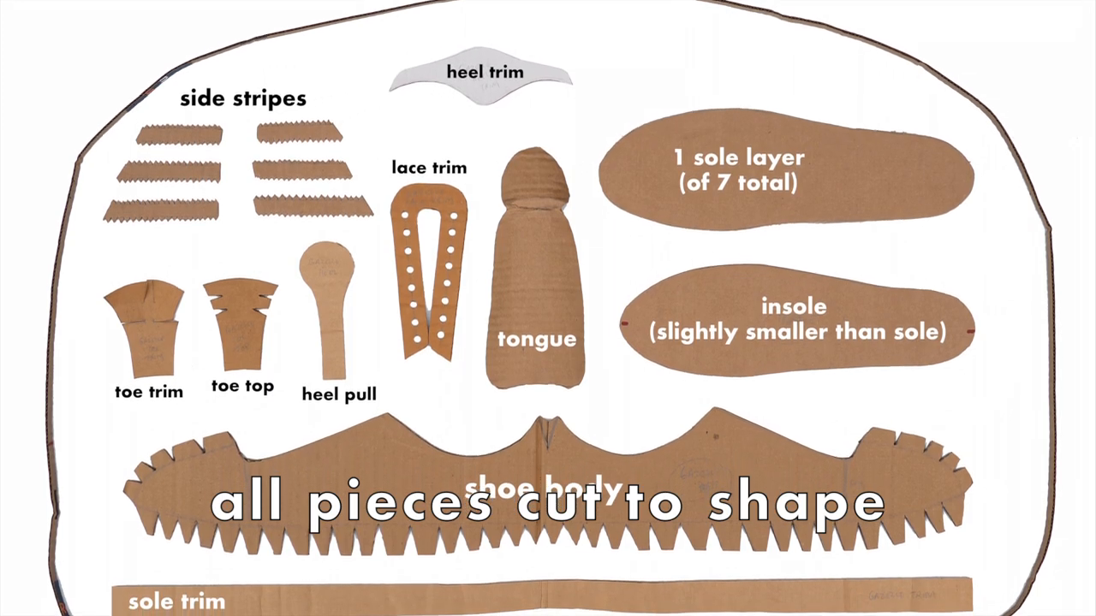